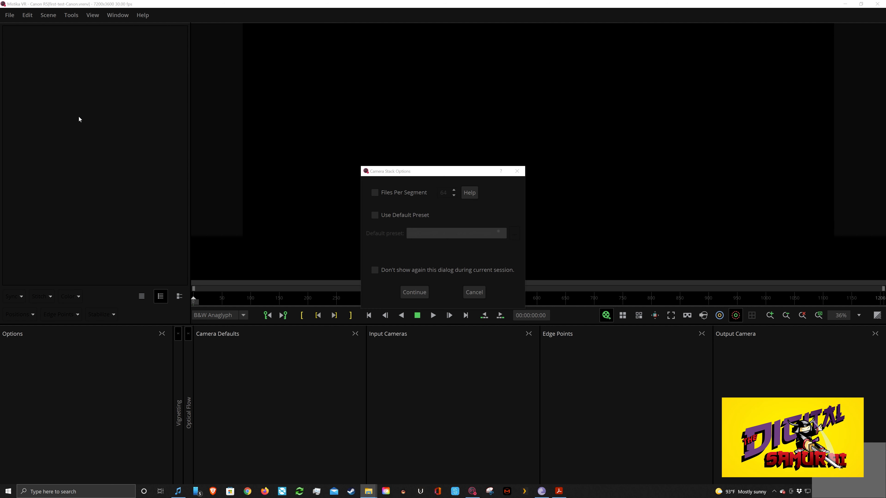
mouse_move(384, 267)
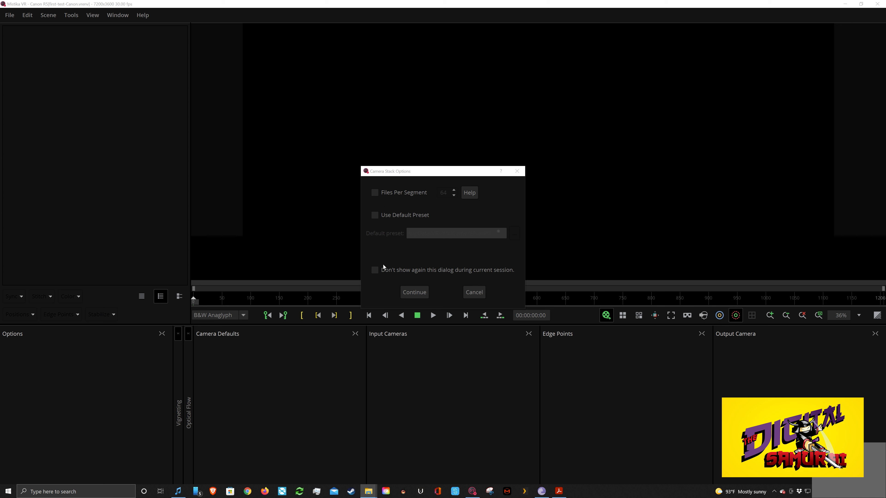
Step: Continue loading the 273A3374 clip and split its input camera to the left half of the fisheye image
click(414, 292)
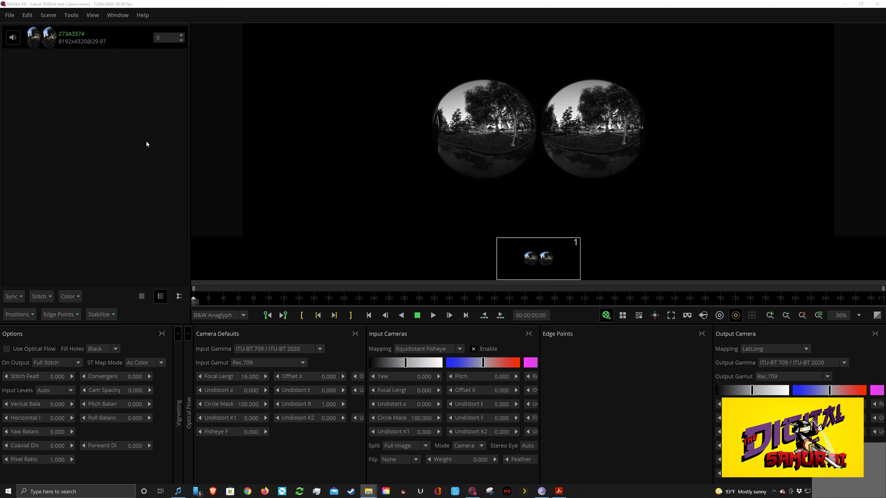
mouse_move(114, 91)
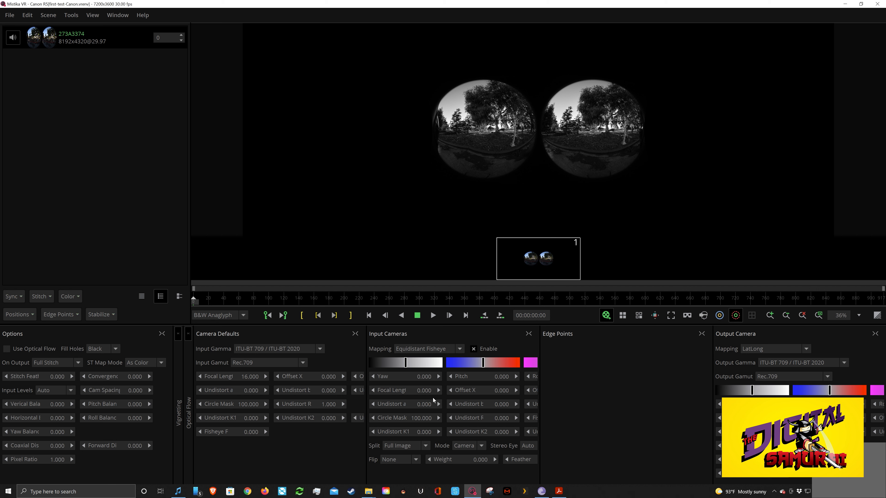
click(425, 445)
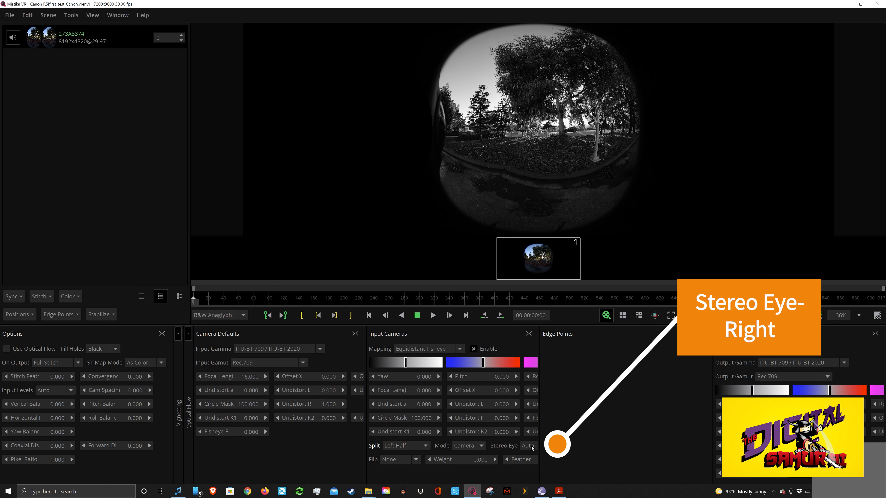
click(528, 445)
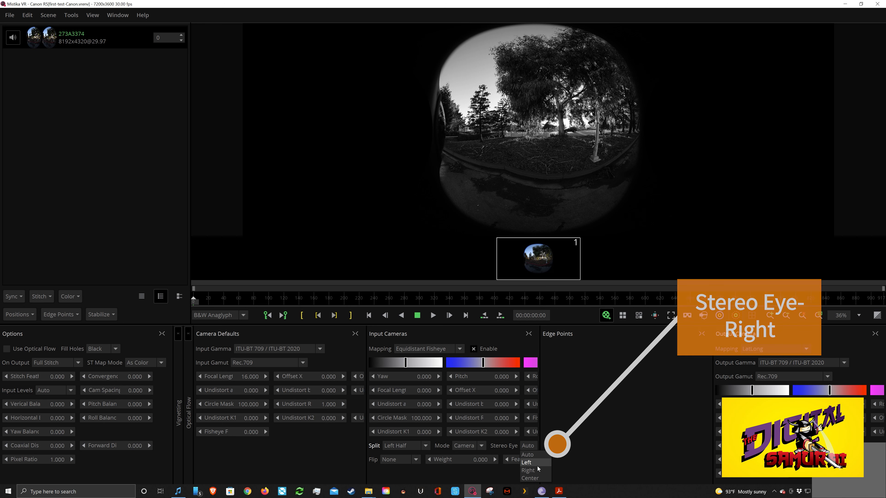
Step: Assign the first camera to the right eye, then set the second clip copy to the right half as the left eye
click(528, 470)
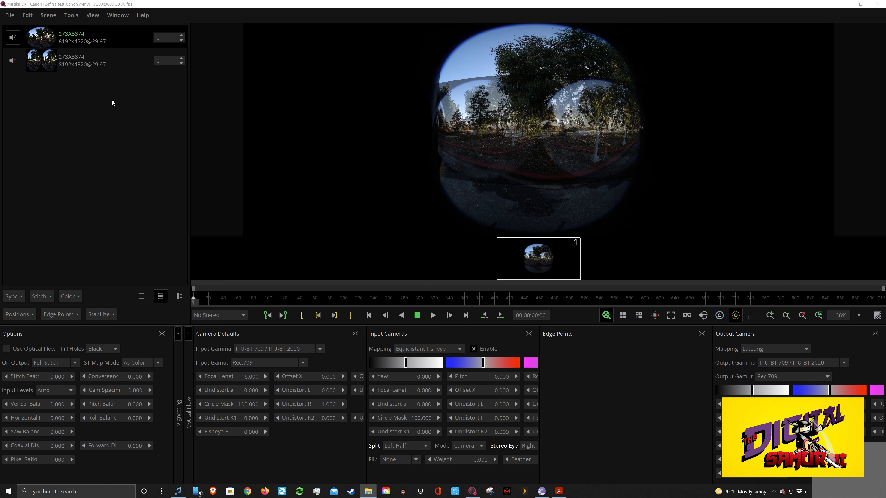
mouse_move(95, 56)
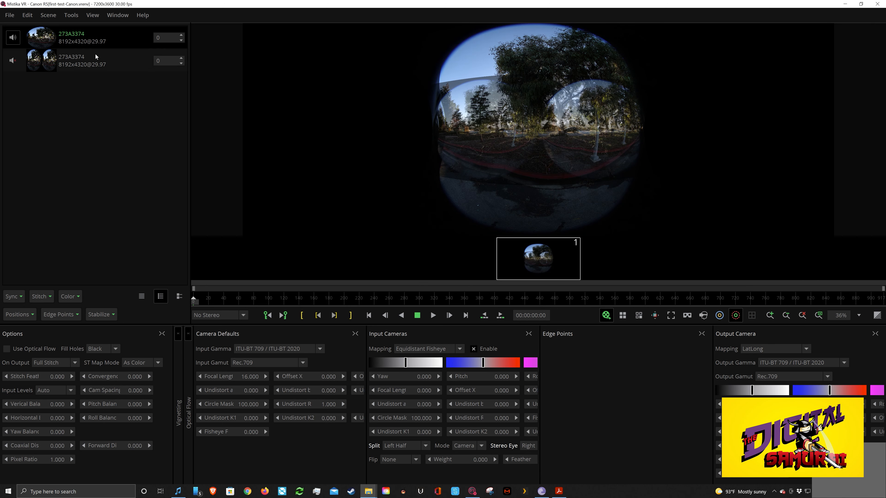
click(425, 445)
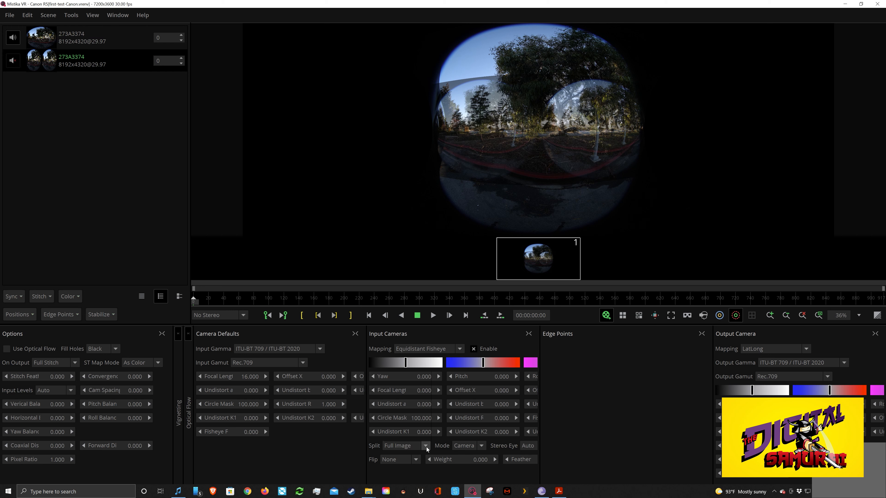
click(406, 446)
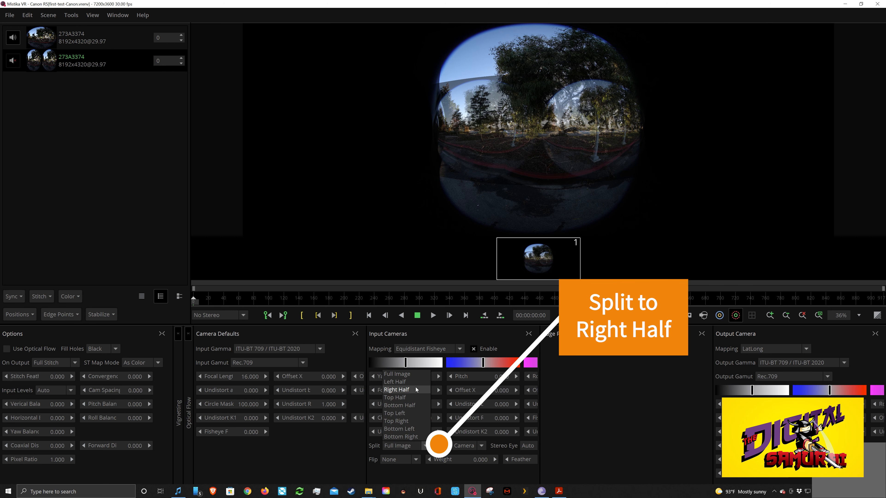
click(396, 389)
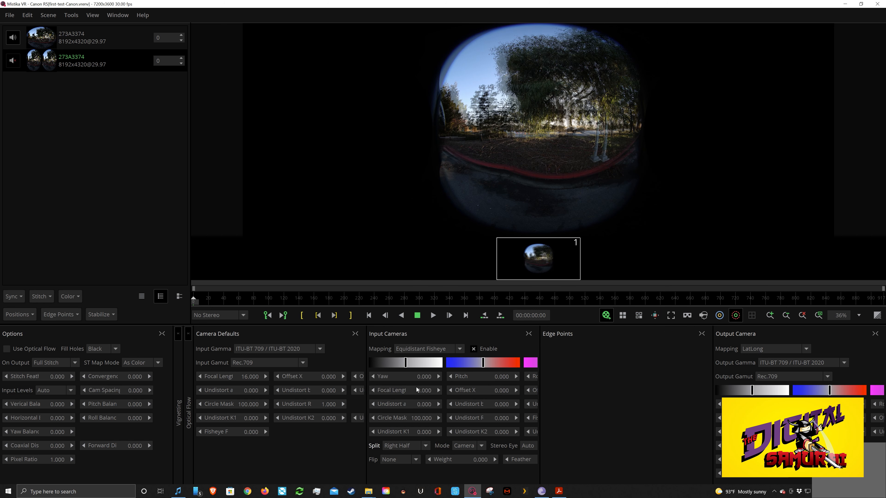
click(528, 446)
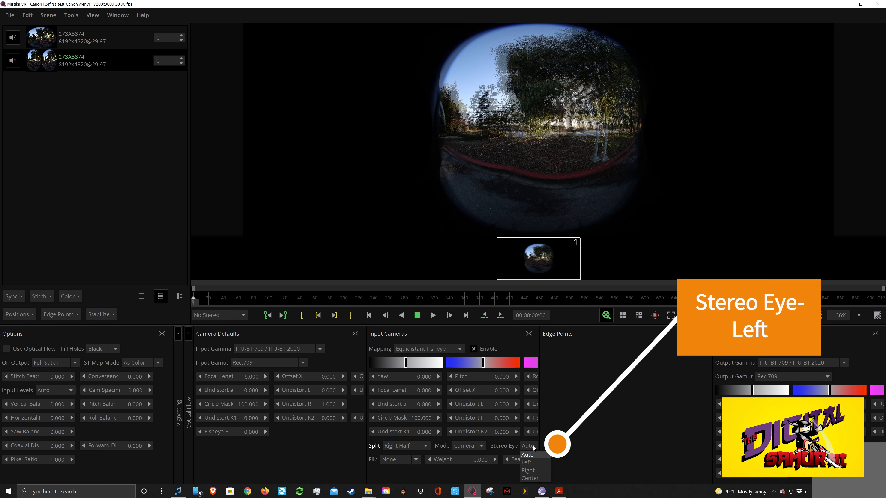
click(526, 462)
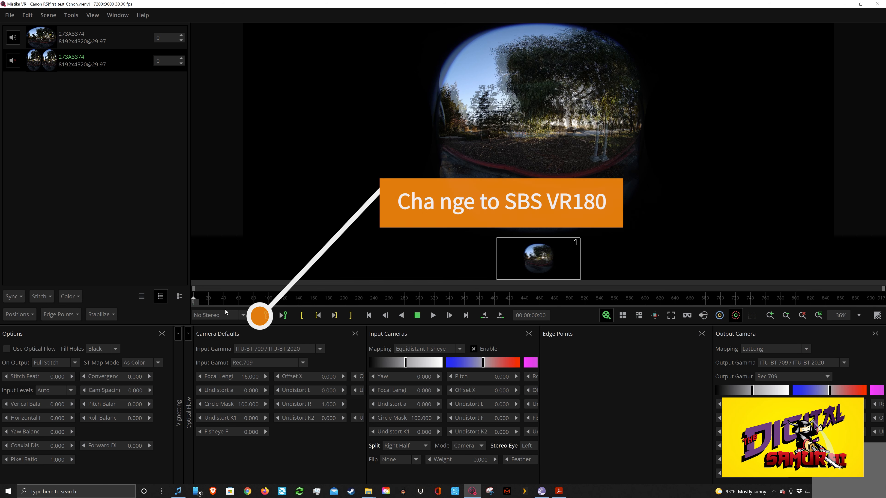
Step: Preview the stereo output as SBS VR180, reselect the first camera, then show only the left-eye view
click(217, 315)
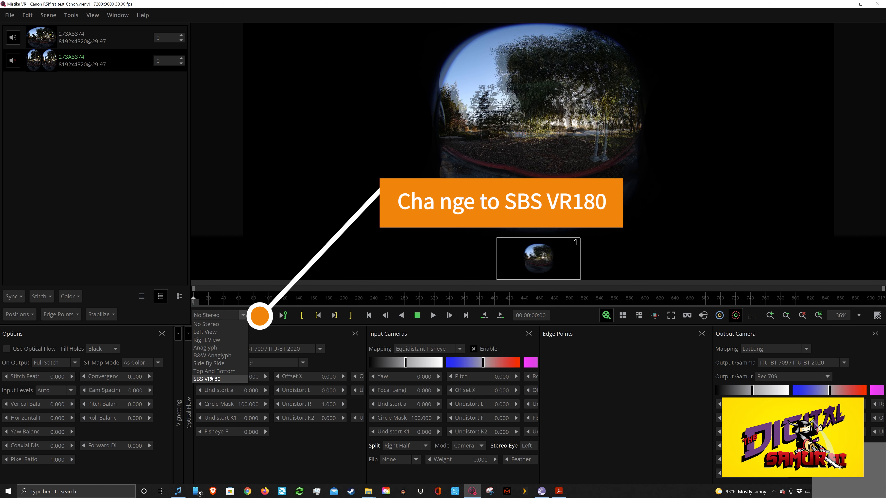
click(206, 379)
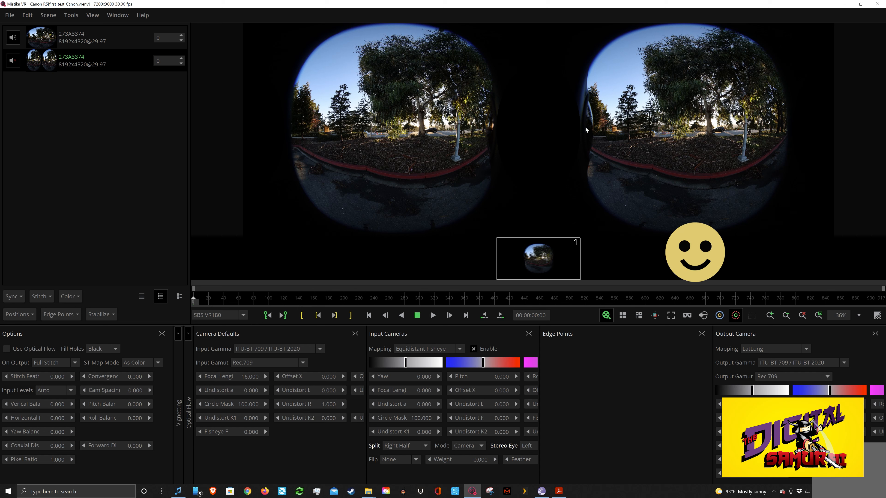
click(638, 315)
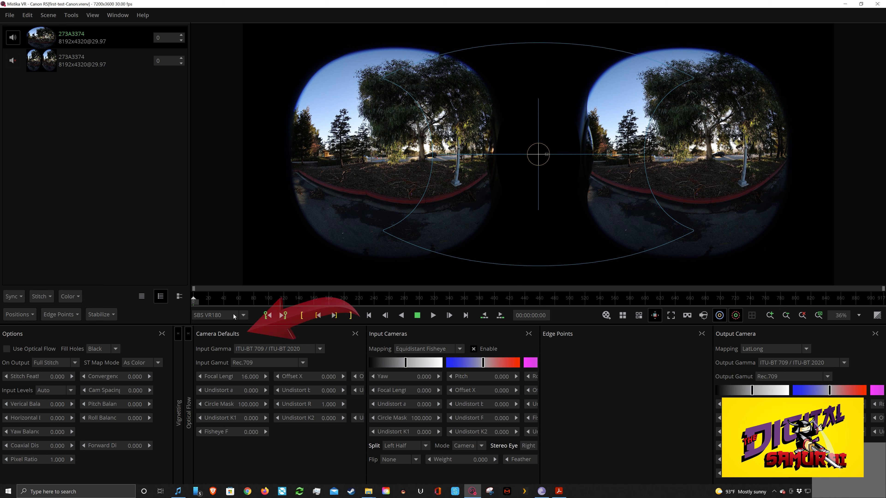
click(218, 314)
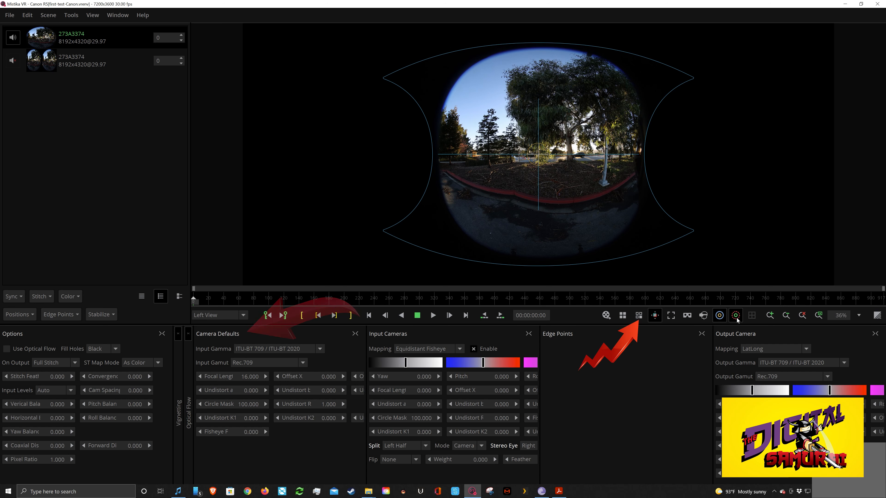
Step: Fit the first camera's circle mask to 66 with offsets 1.342 and -1.155 over its fisheye circle
click(638, 315)
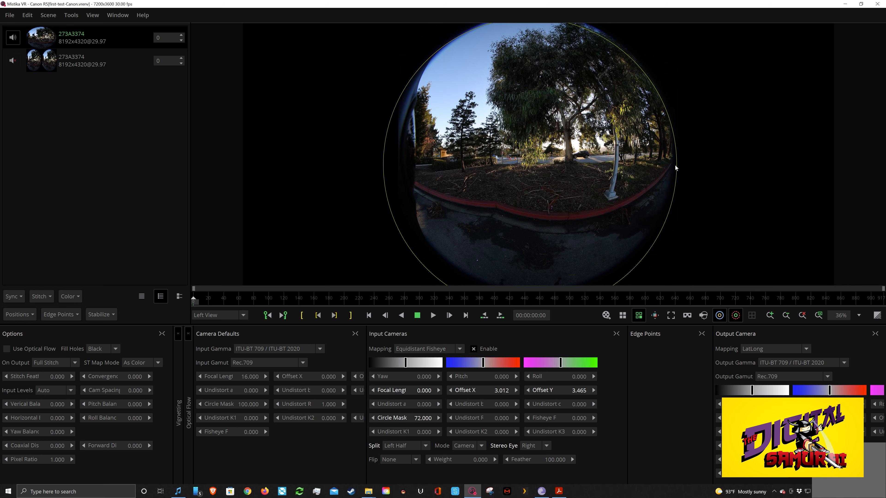
drag(675, 168, 720, 149)
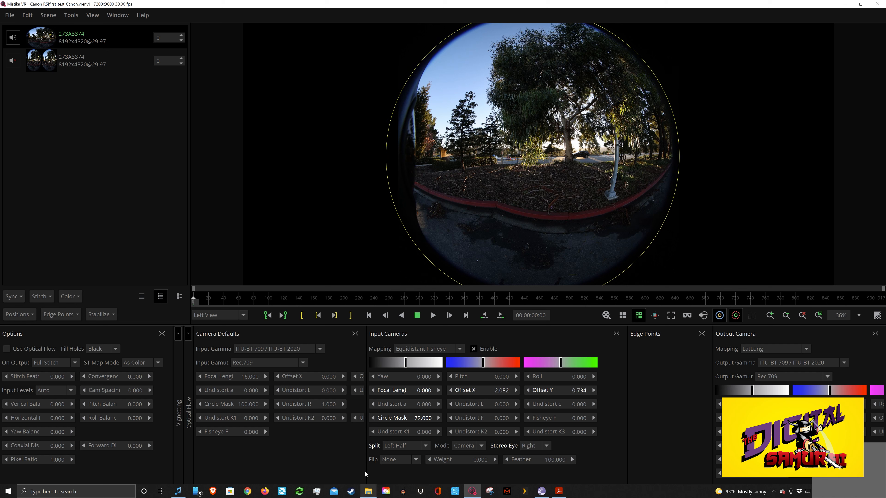
drag(423, 418, 407, 418)
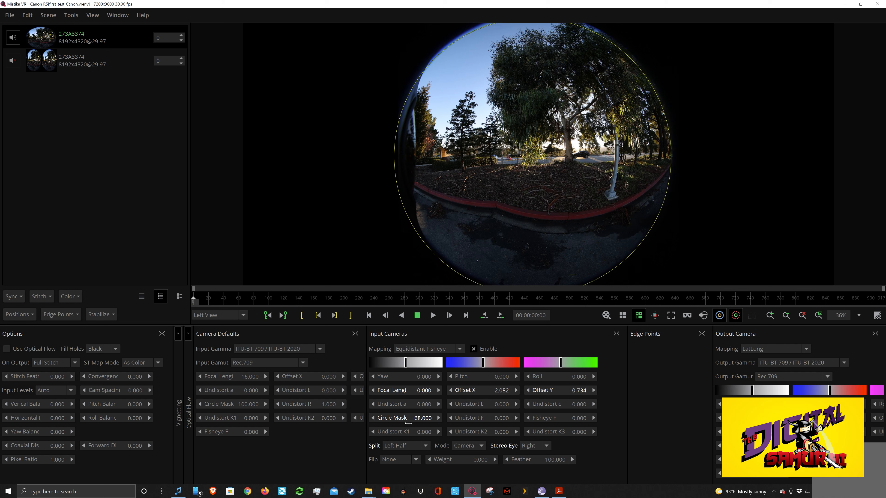
drag(423, 417, 400, 418)
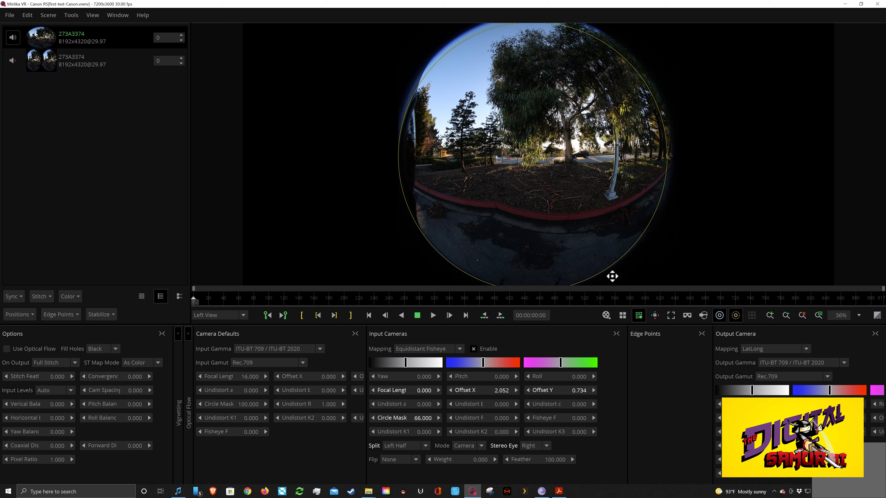
drag(612, 276, 651, 224)
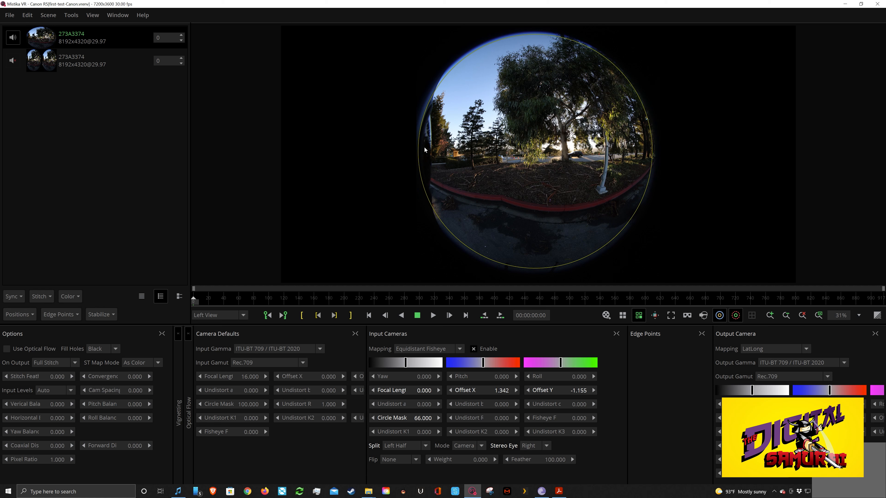
click(71, 60)
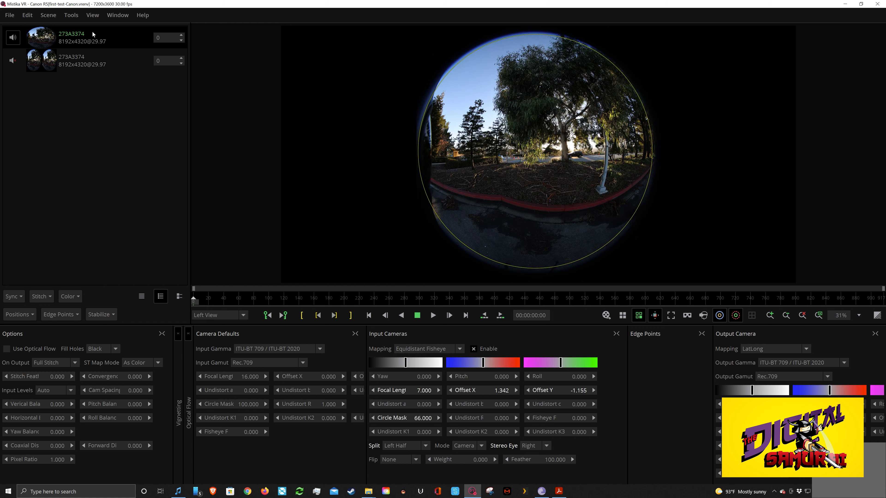
mouse_move(418, 424)
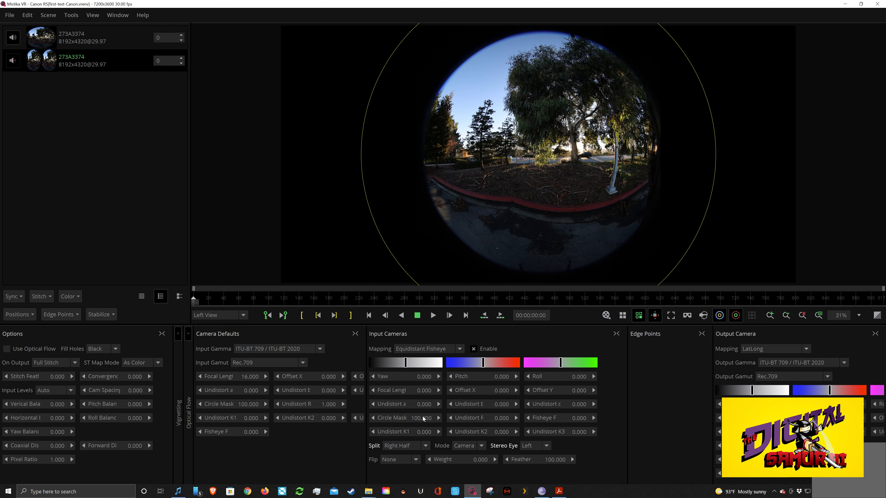
Step: Shrink the second camera's circle mask so it fits its fisheye image
drag(422, 418, 407, 418)
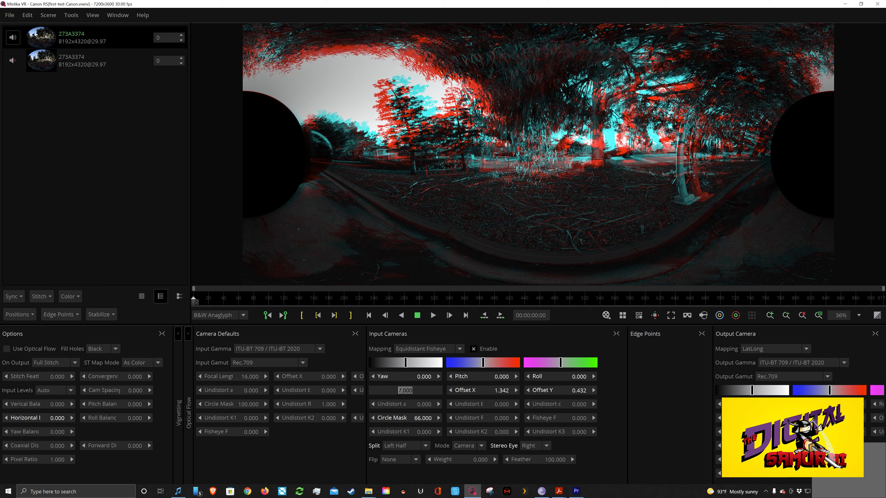
Step: Set the focal length to 10 and switch the preview through colour anaglyph to SBS VR180
text(10)
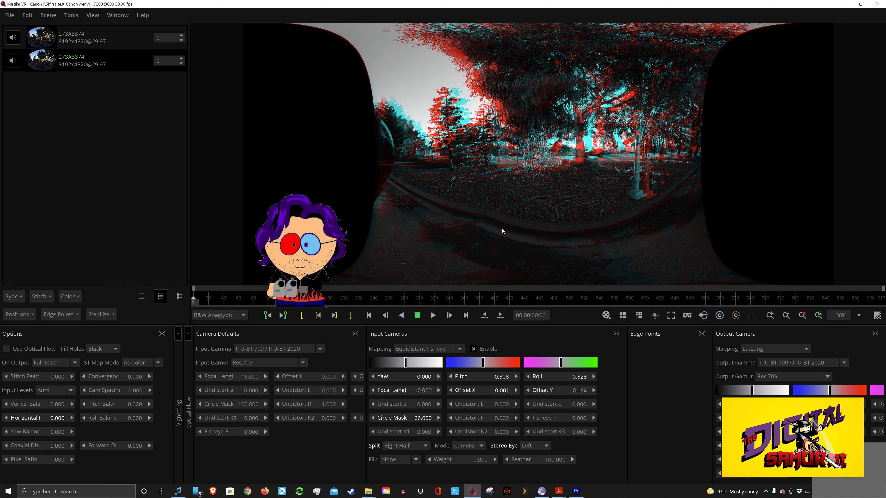
click(219, 314)
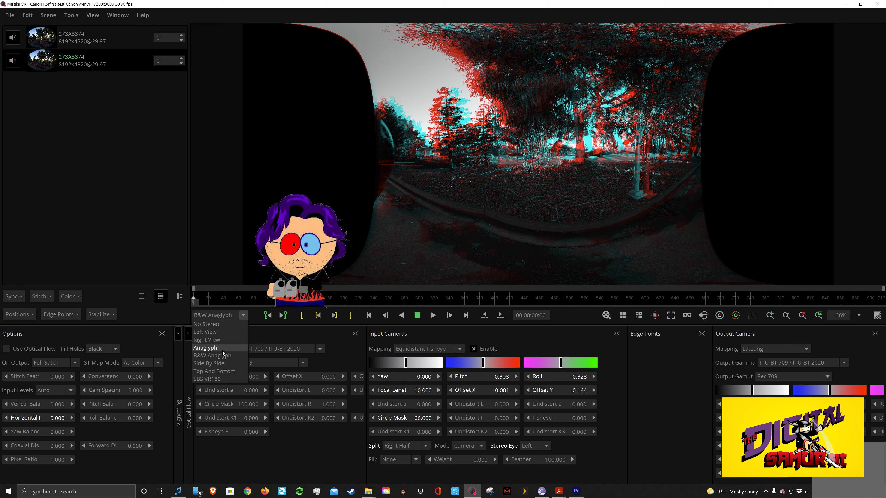
click(217, 347)
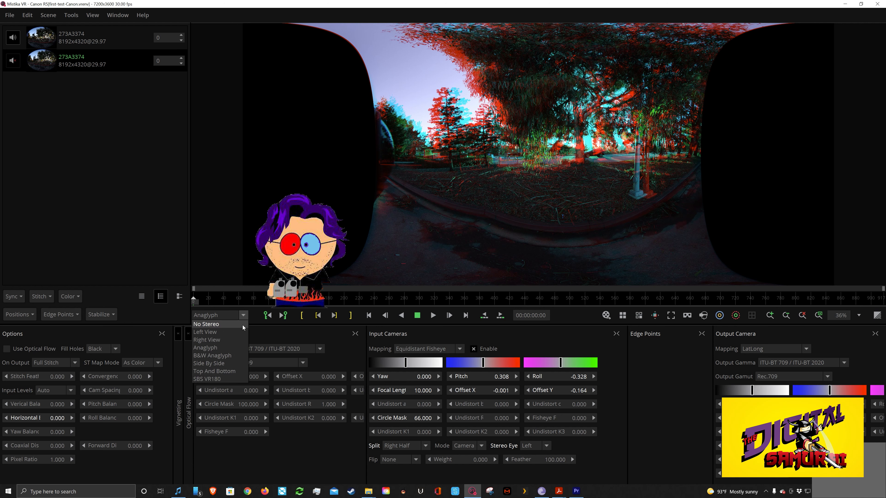
click(208, 379)
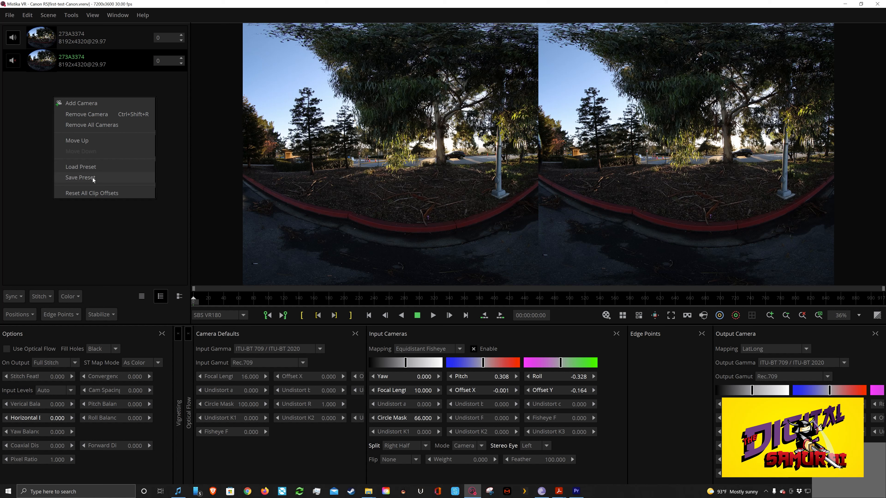
Step: Save the camera setup as the Canon R5-VR180 Lens.grp preset in CameraPresets
click(79, 177)
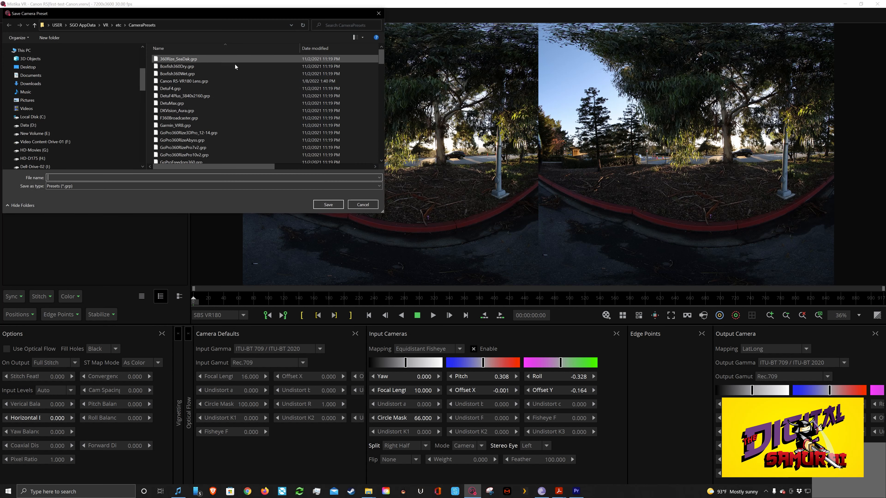
click(183, 81)
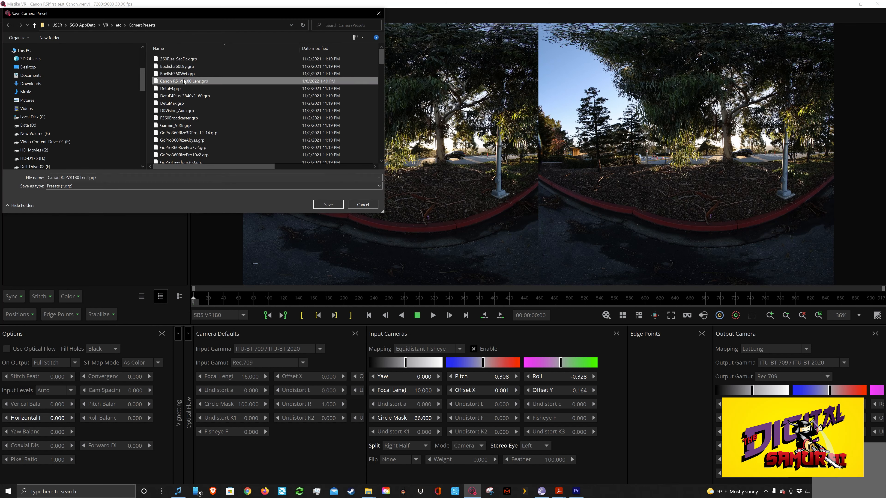
mouse_move(182, 80)
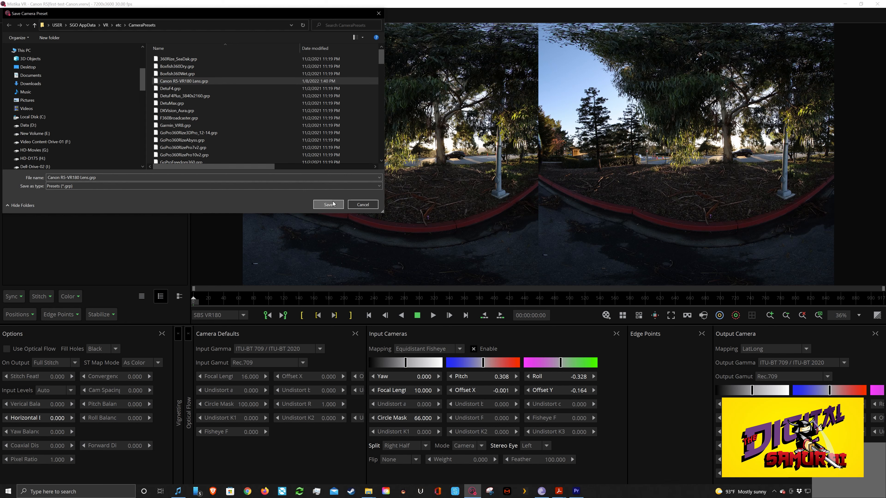
click(328, 204)
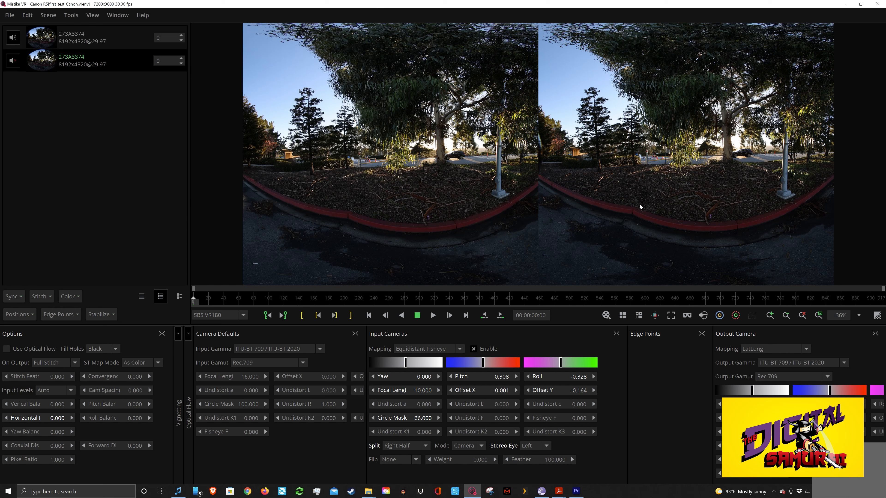
mouse_move(693, 207)
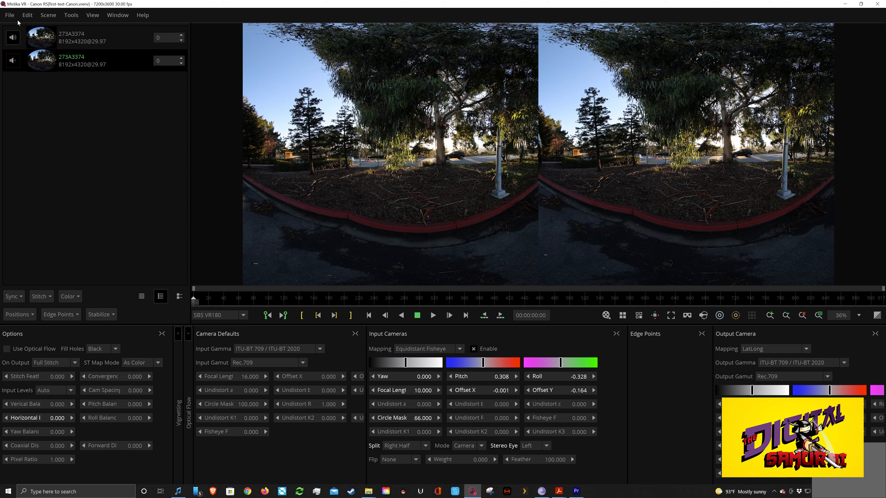
Step: Set the render export to QuickTime ProRes HQ, Left/Right VR180 stereo, with audio taken from the movie
click(10, 15)
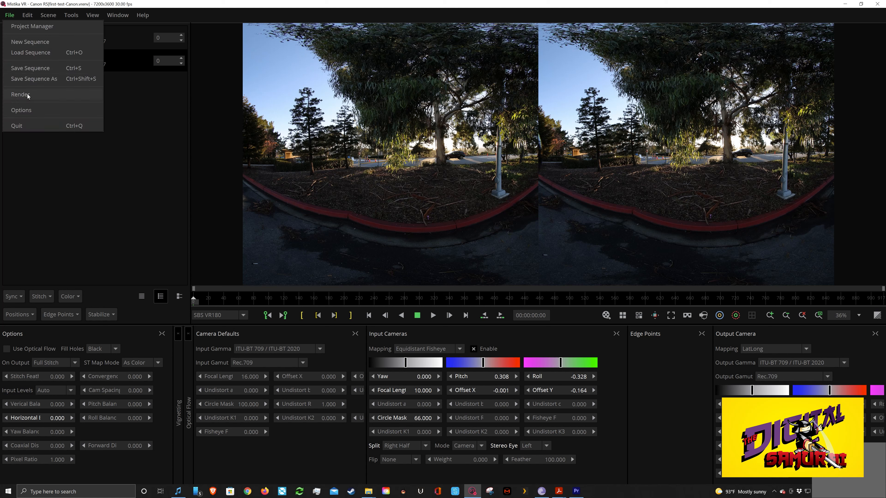
click(20, 94)
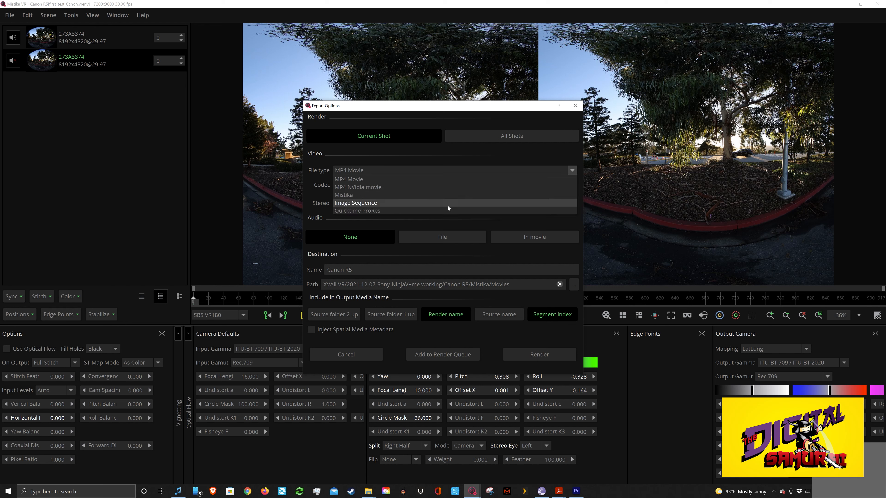
click(357, 211)
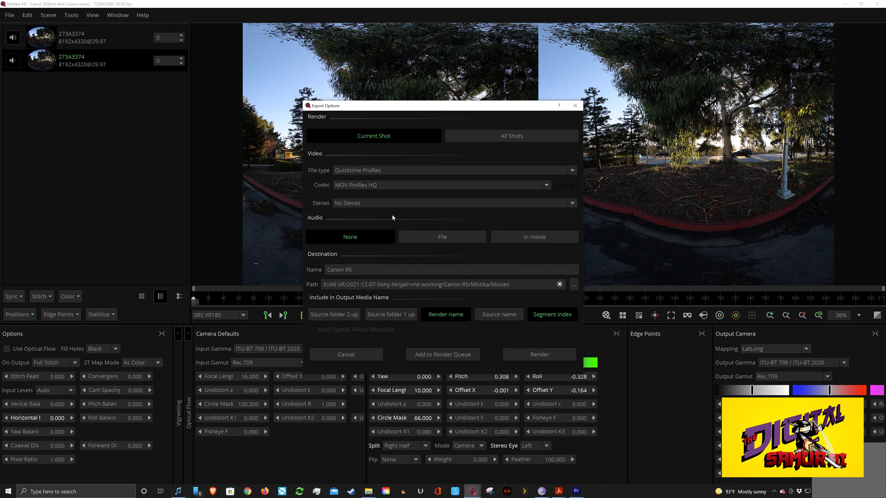
click(452, 203)
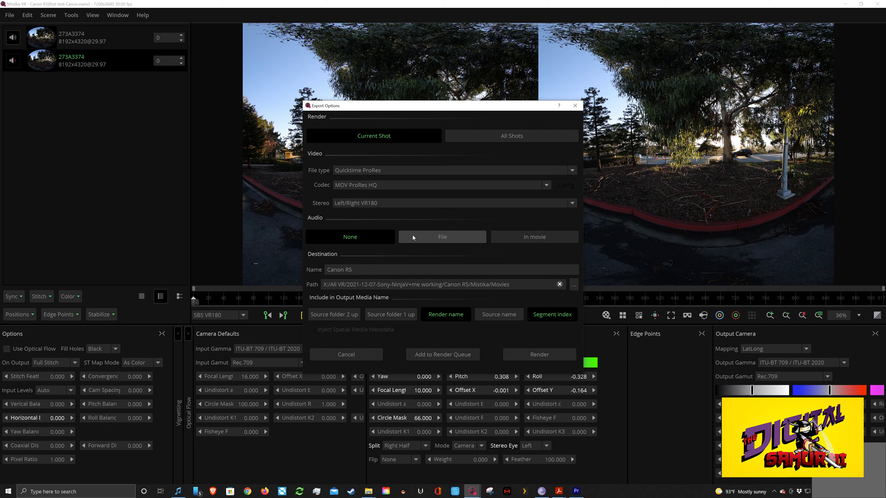
click(534, 236)
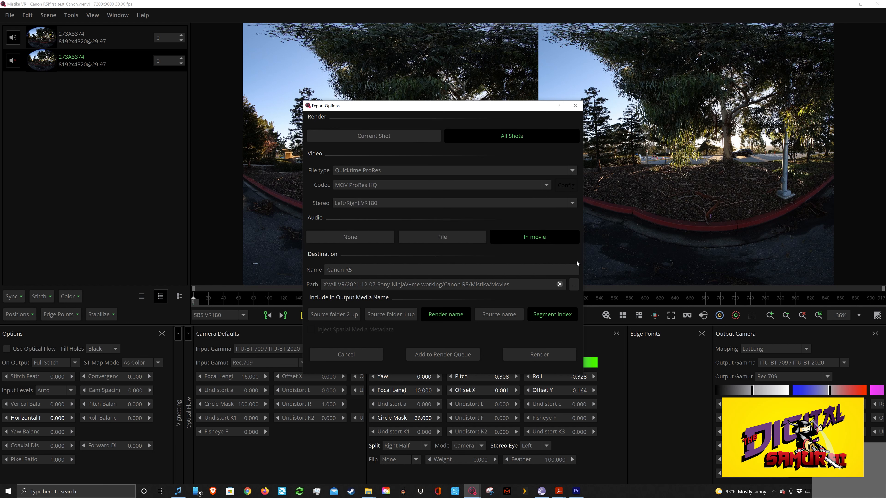